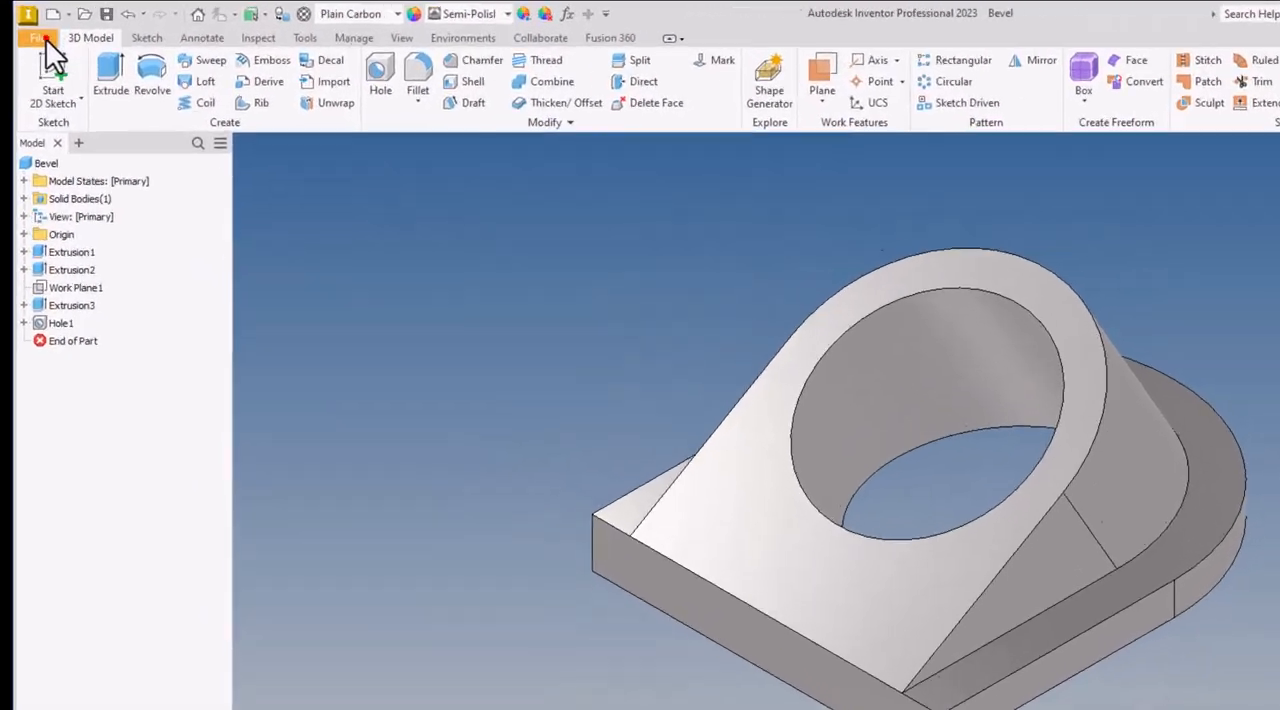
Show the Export submenu from the File menu for the Bevel part.
left_click(38, 36)
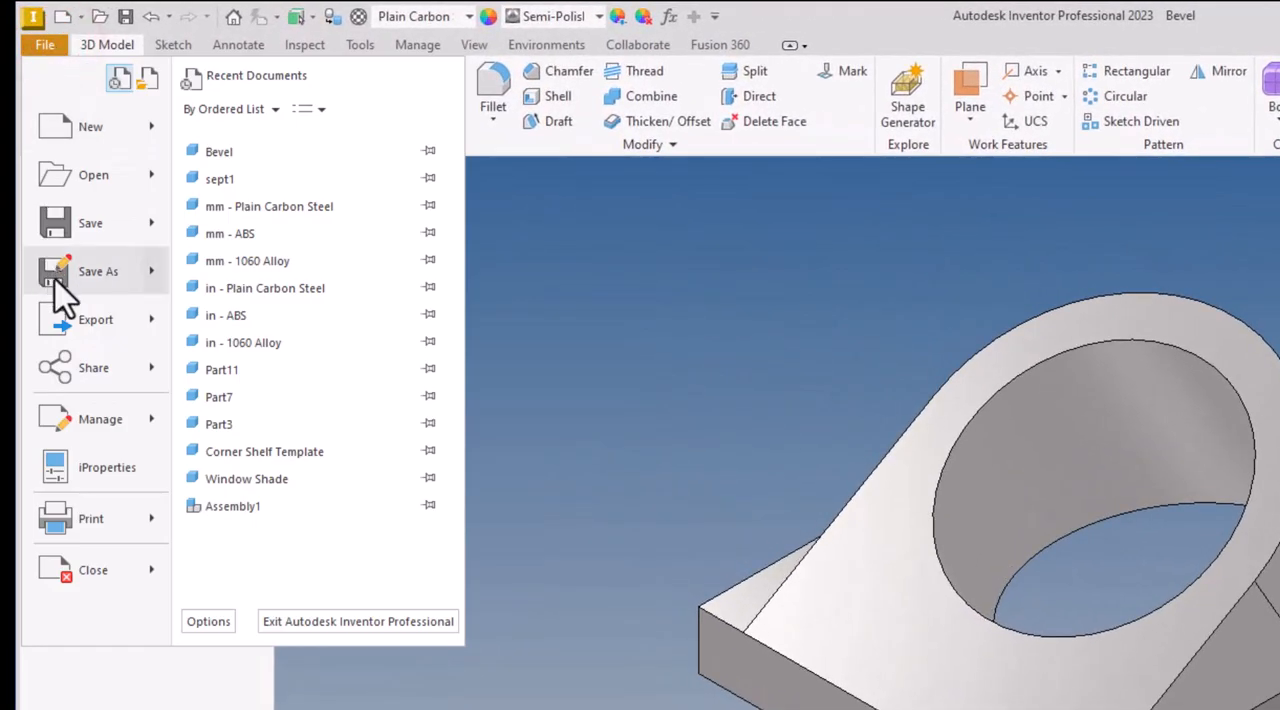
left_click(96, 320)
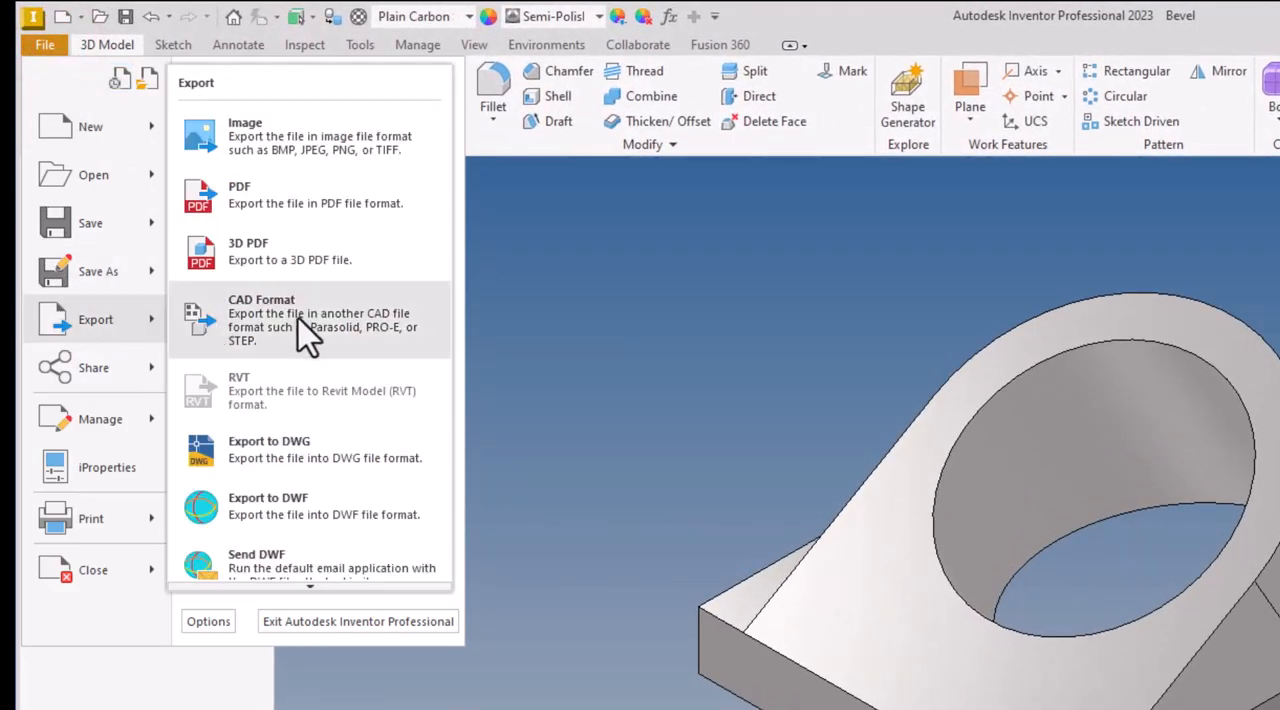
Start a CAD Format export and choose STL Files as the type, naming it Bevel.stl.
left_click(268, 448)
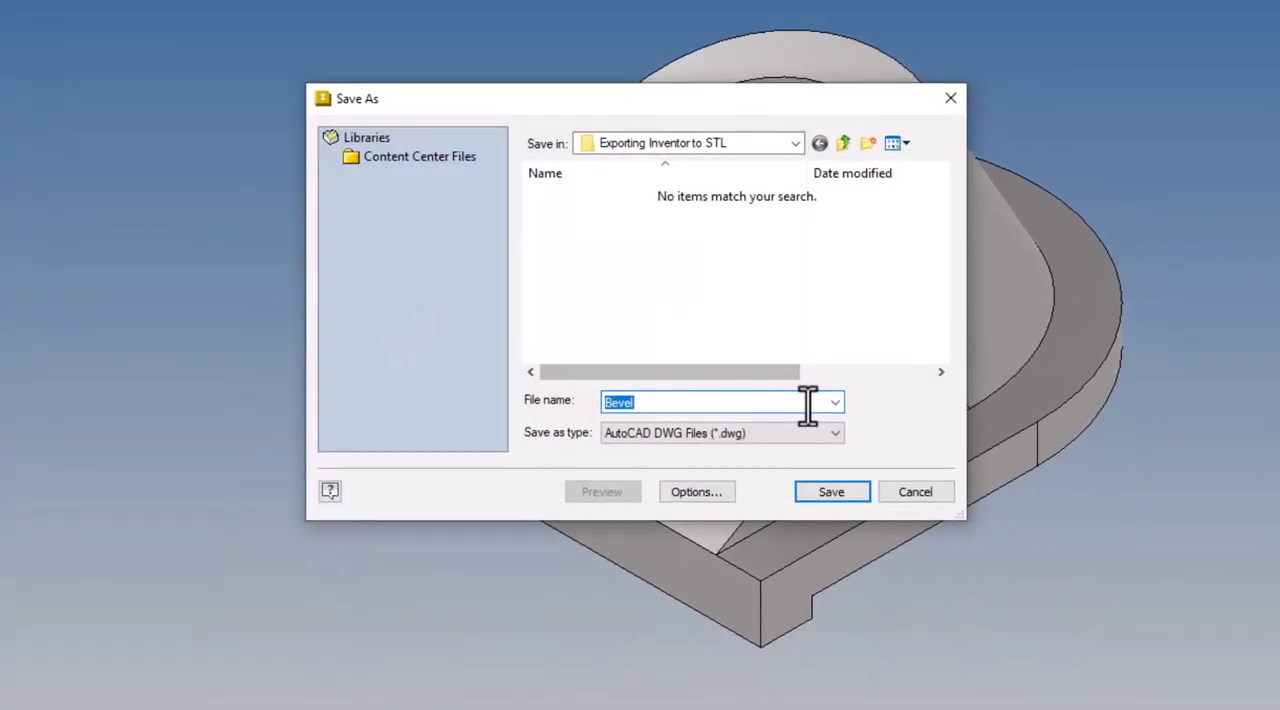
left_click(834, 432)
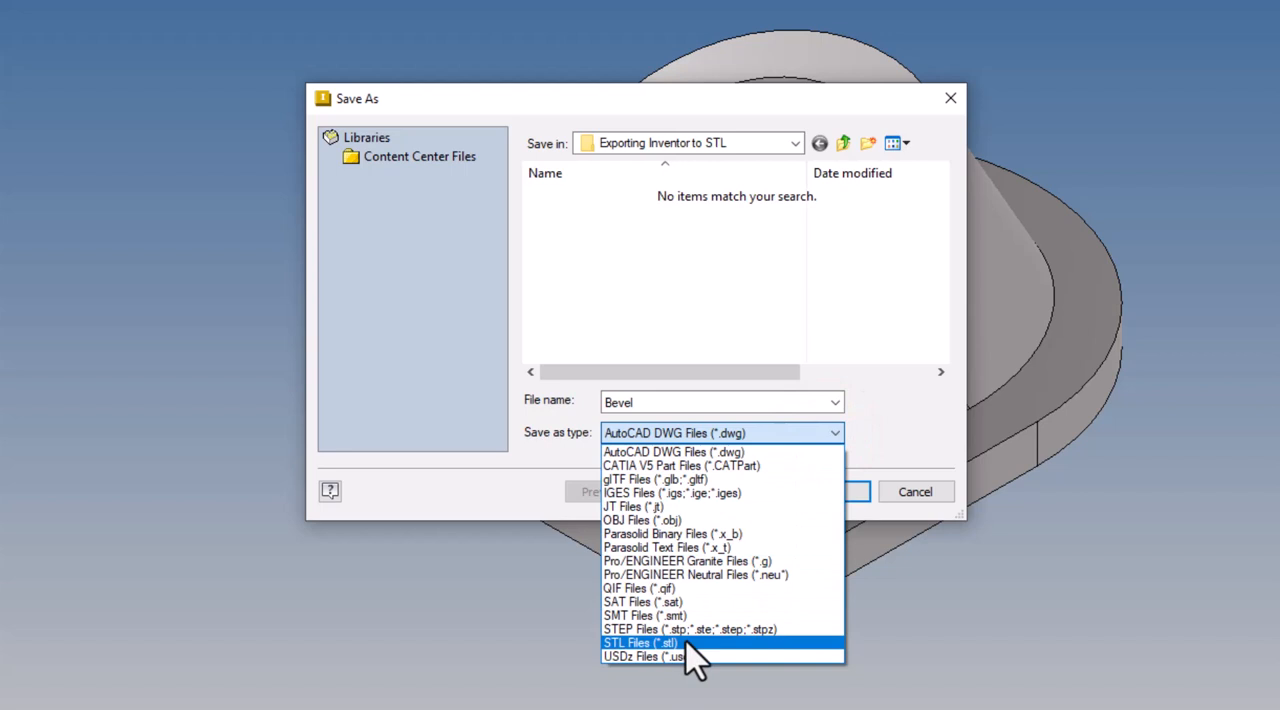
left_click(640, 642)
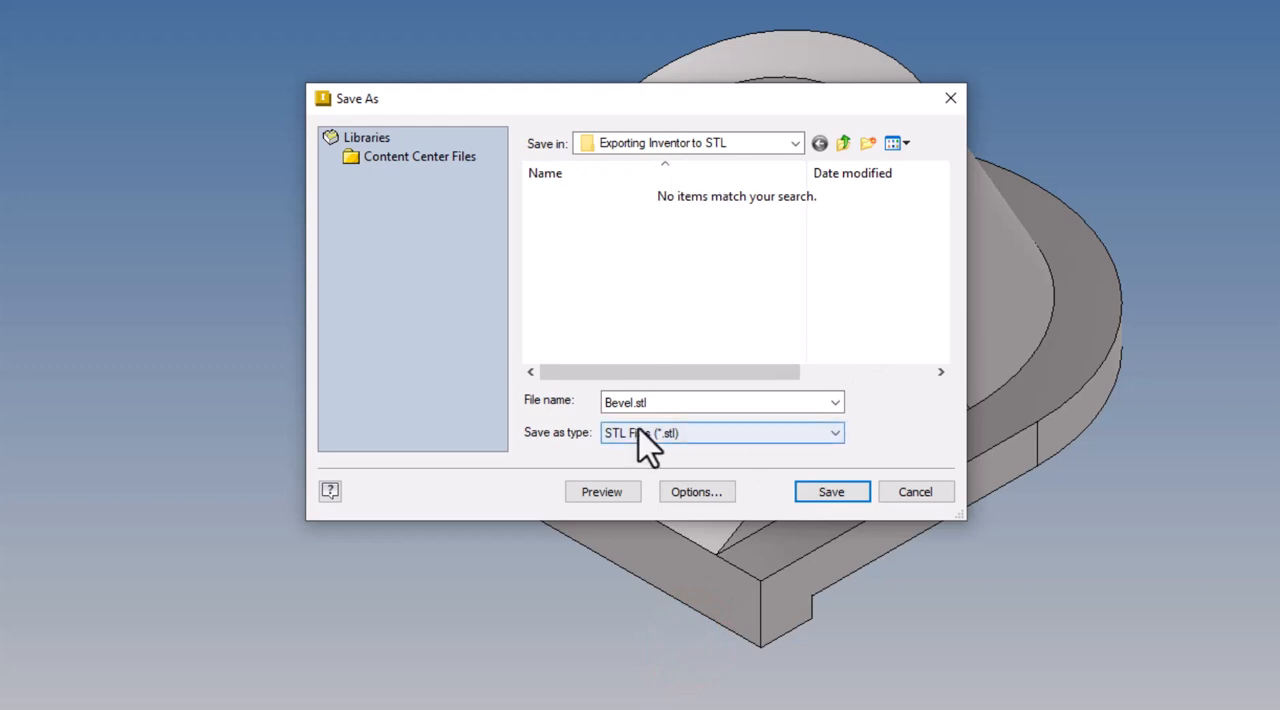
mouse_move(790, 460)
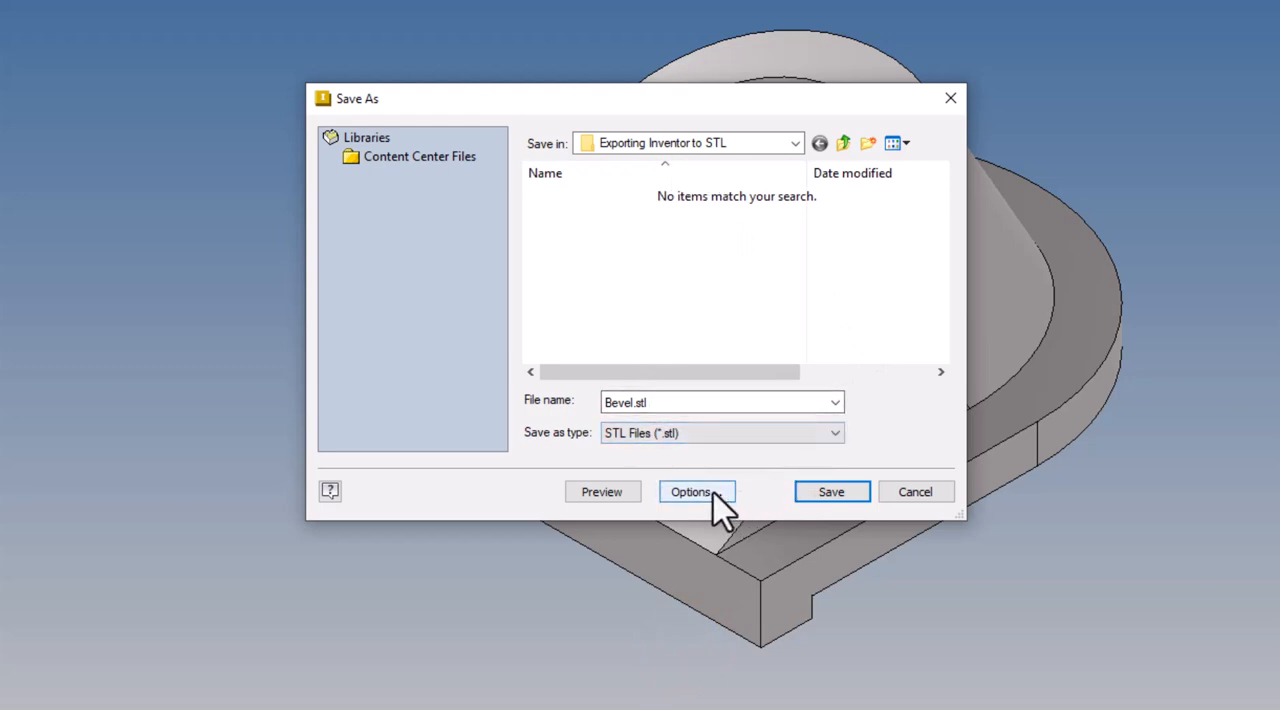
In STL options, set units to millimeter with High resolution and confirm.
left_click(688, 492)
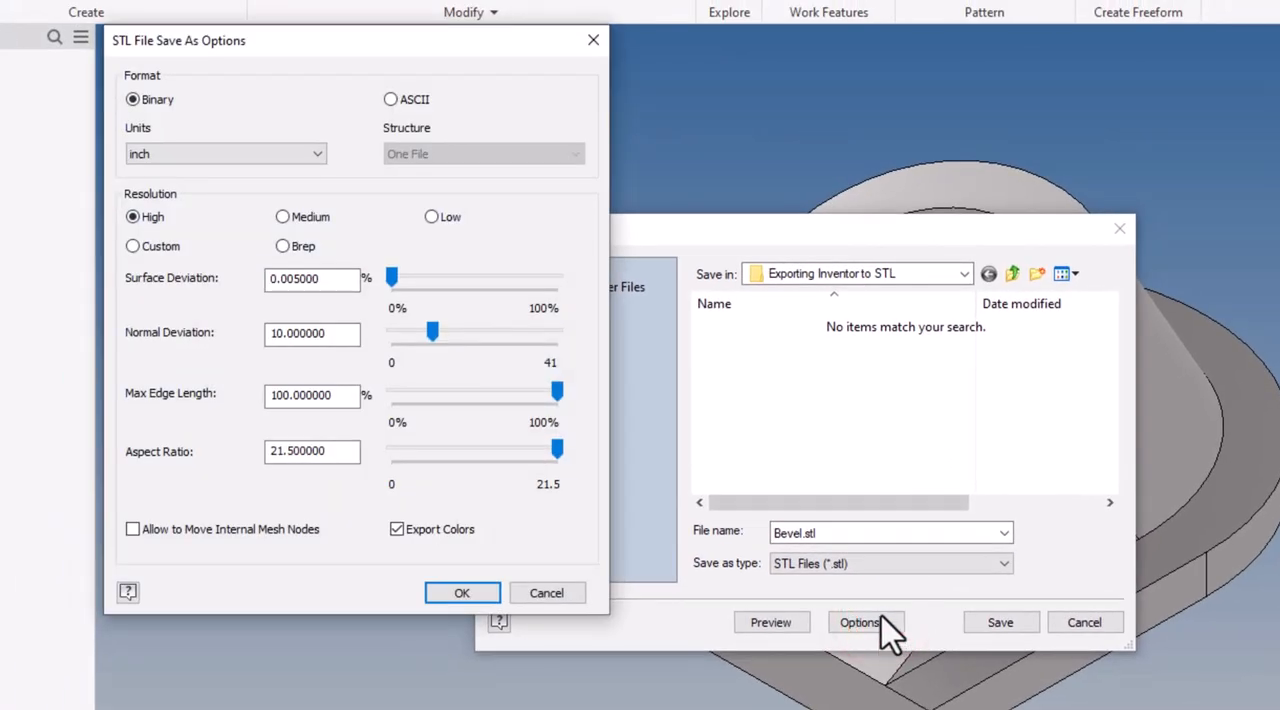
mouse_move(878, 616)
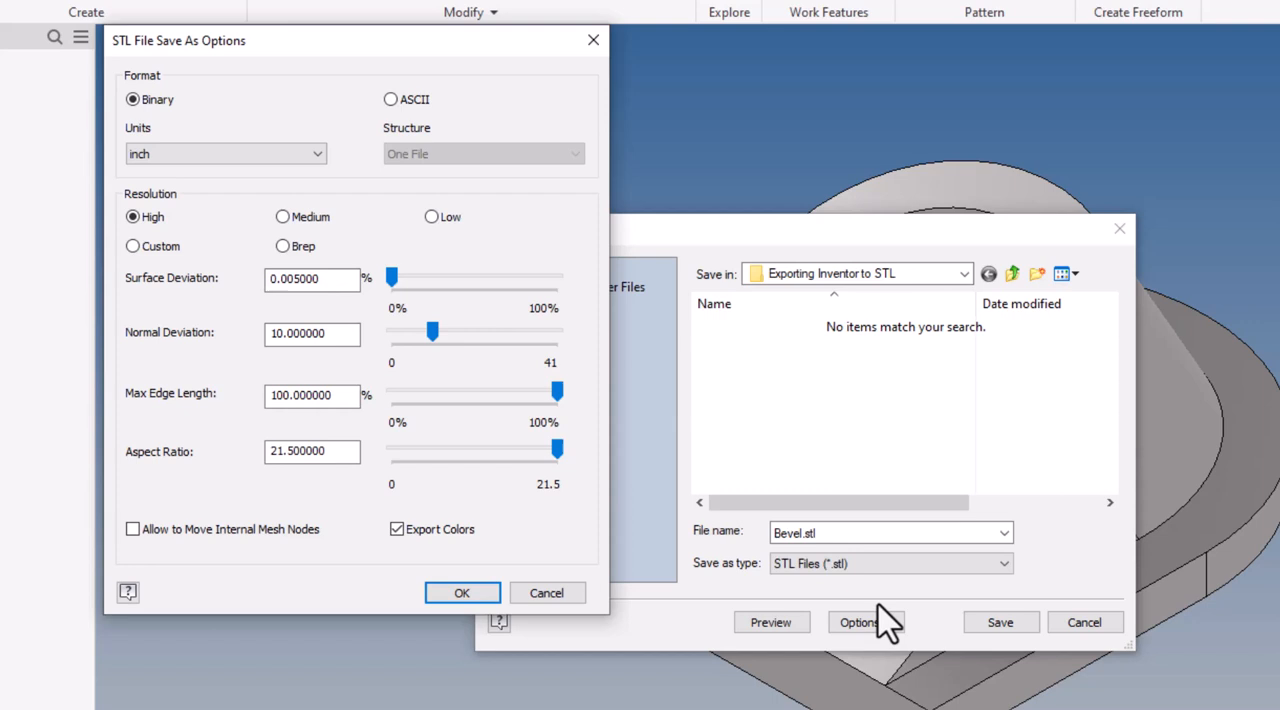
mouse_move(156, 204)
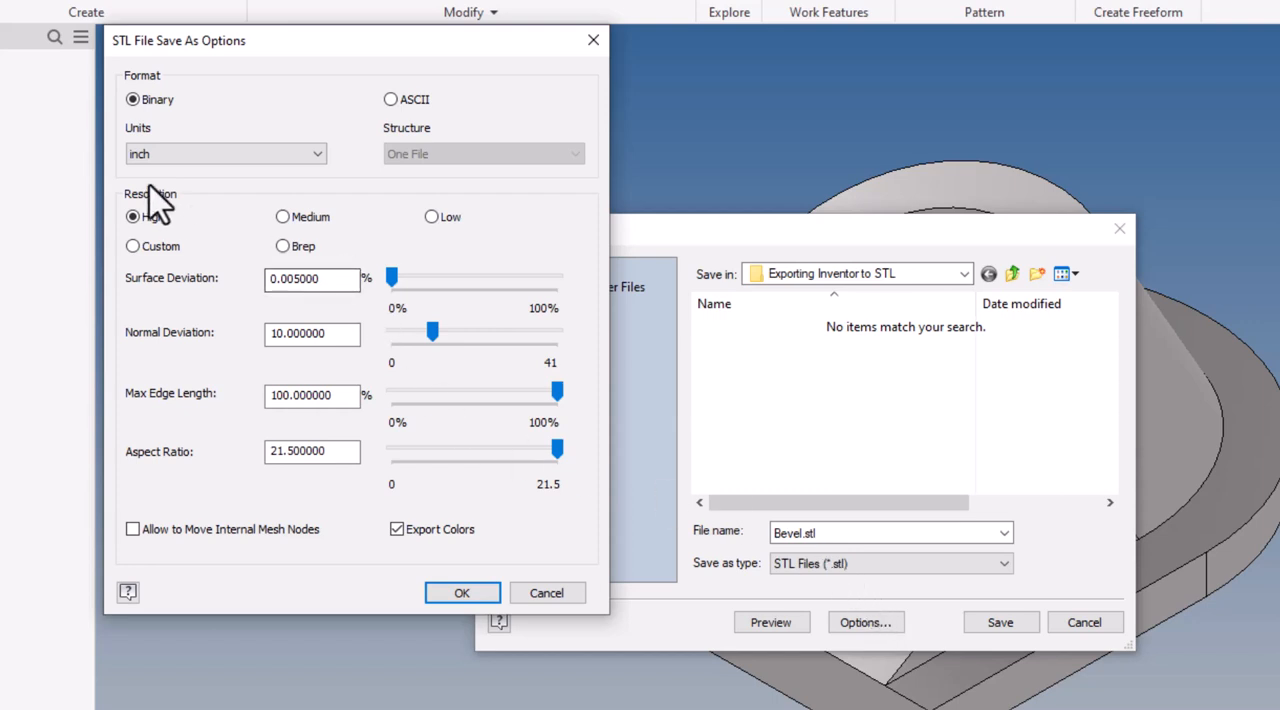
mouse_move(356, 150)
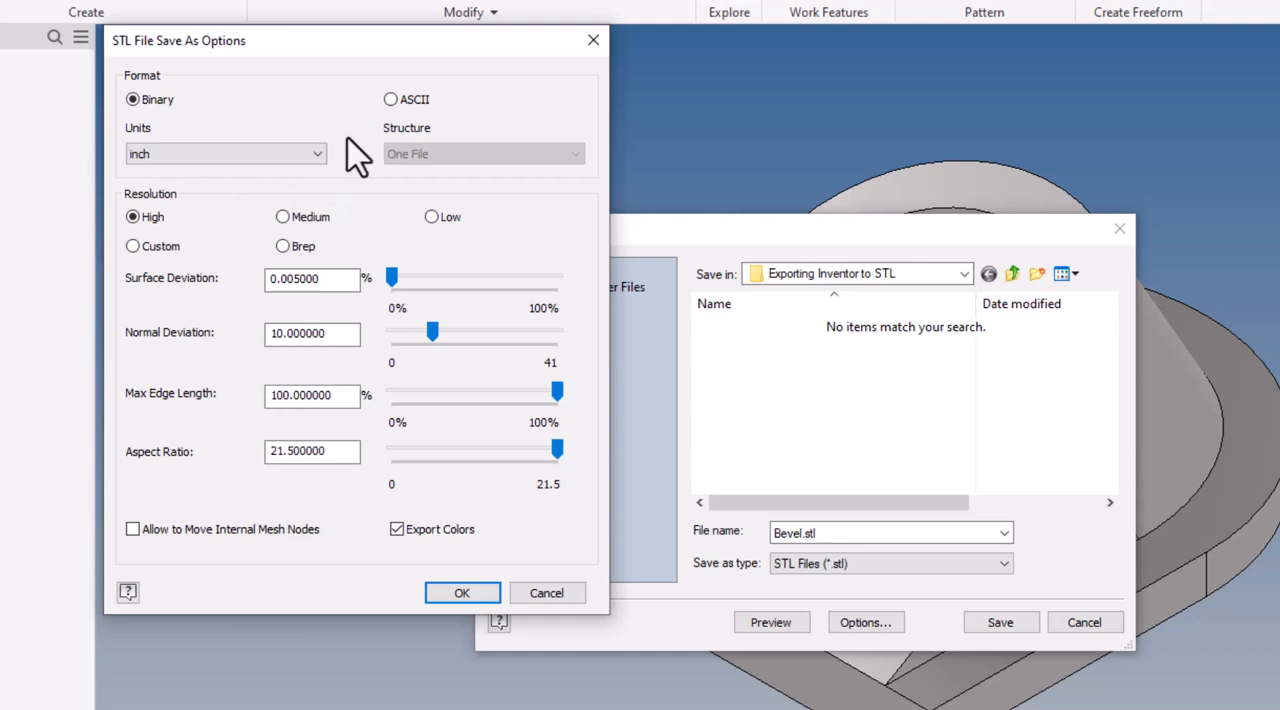
left_click(318, 152)
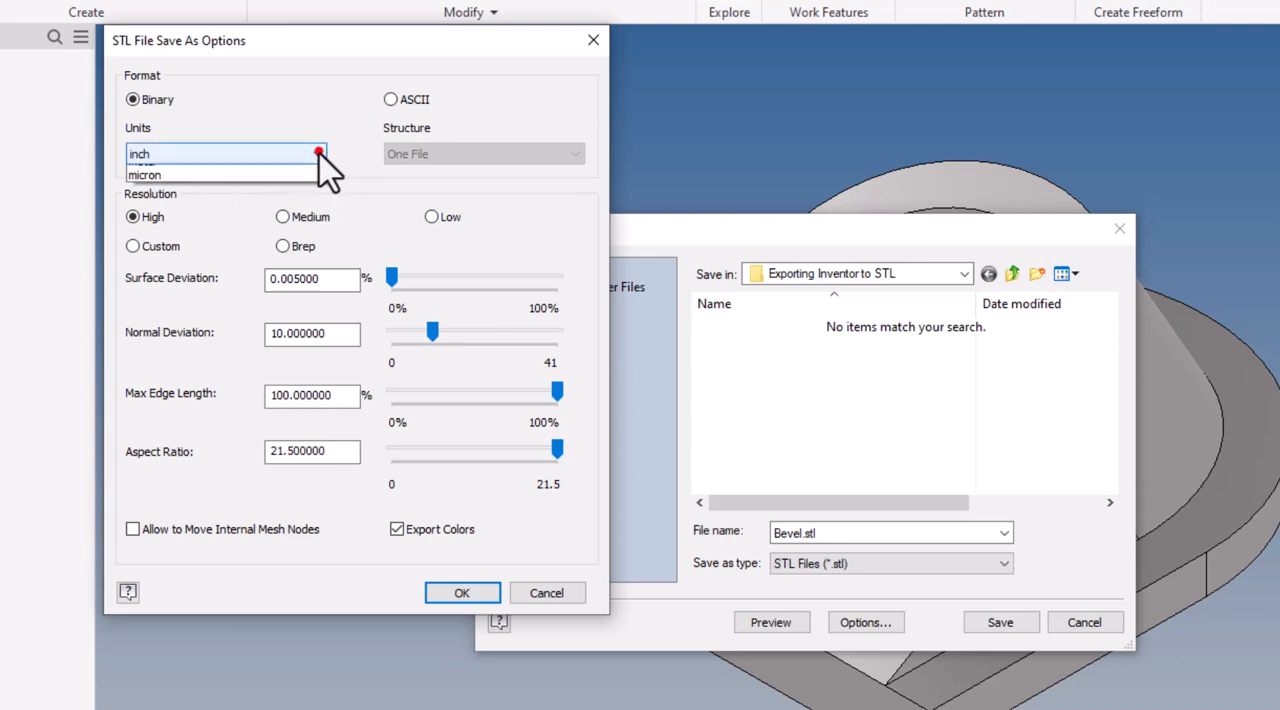
left_click(318, 152)
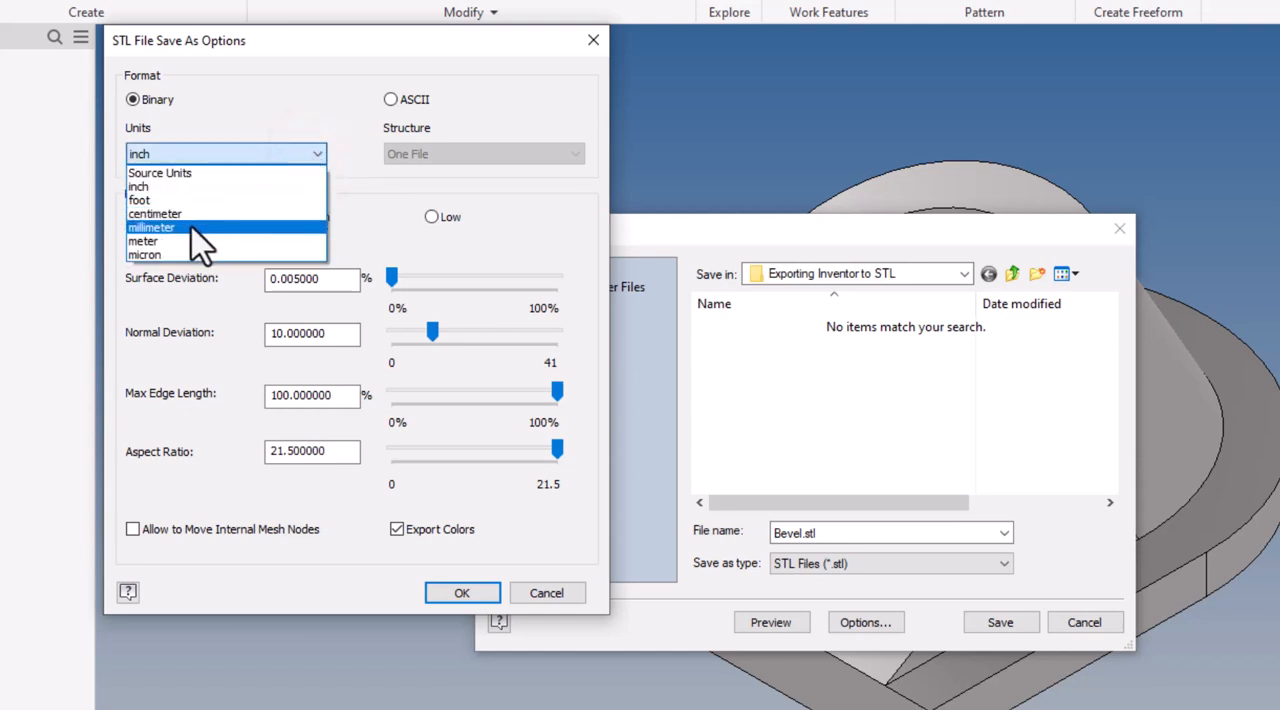
left_click(152, 228)
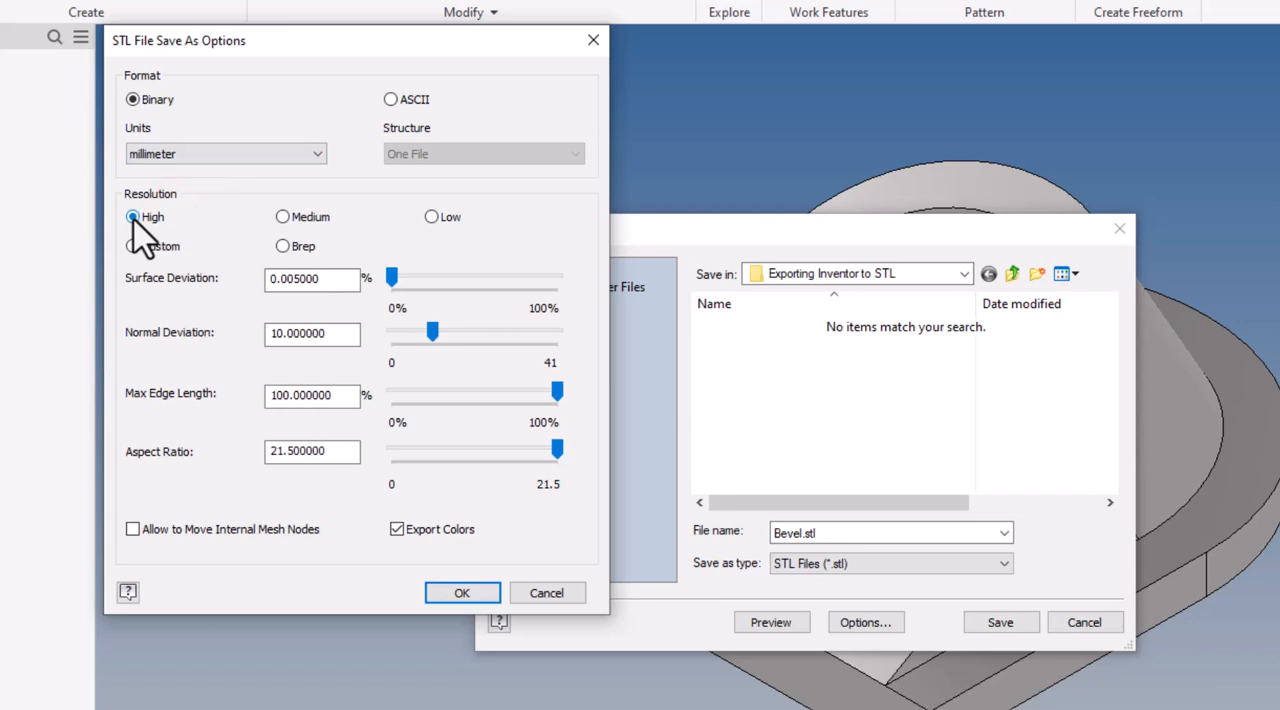
mouse_move(430, 620)
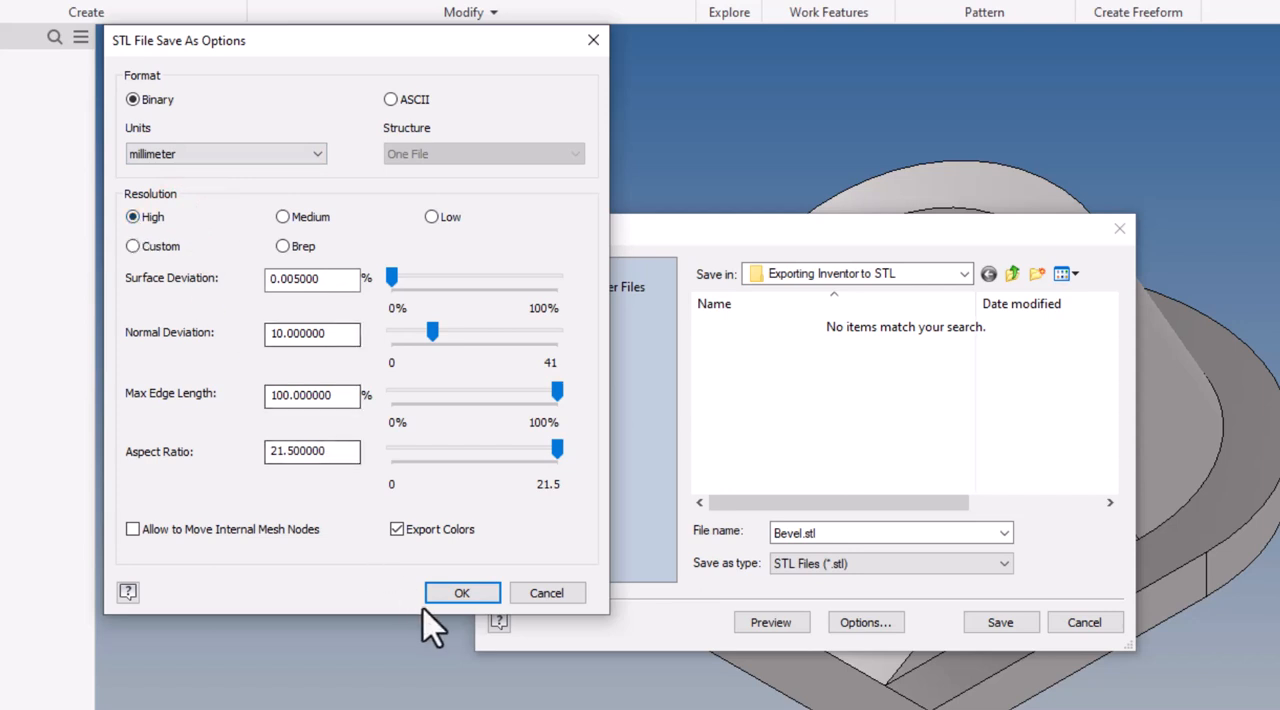
left_click(460, 592)
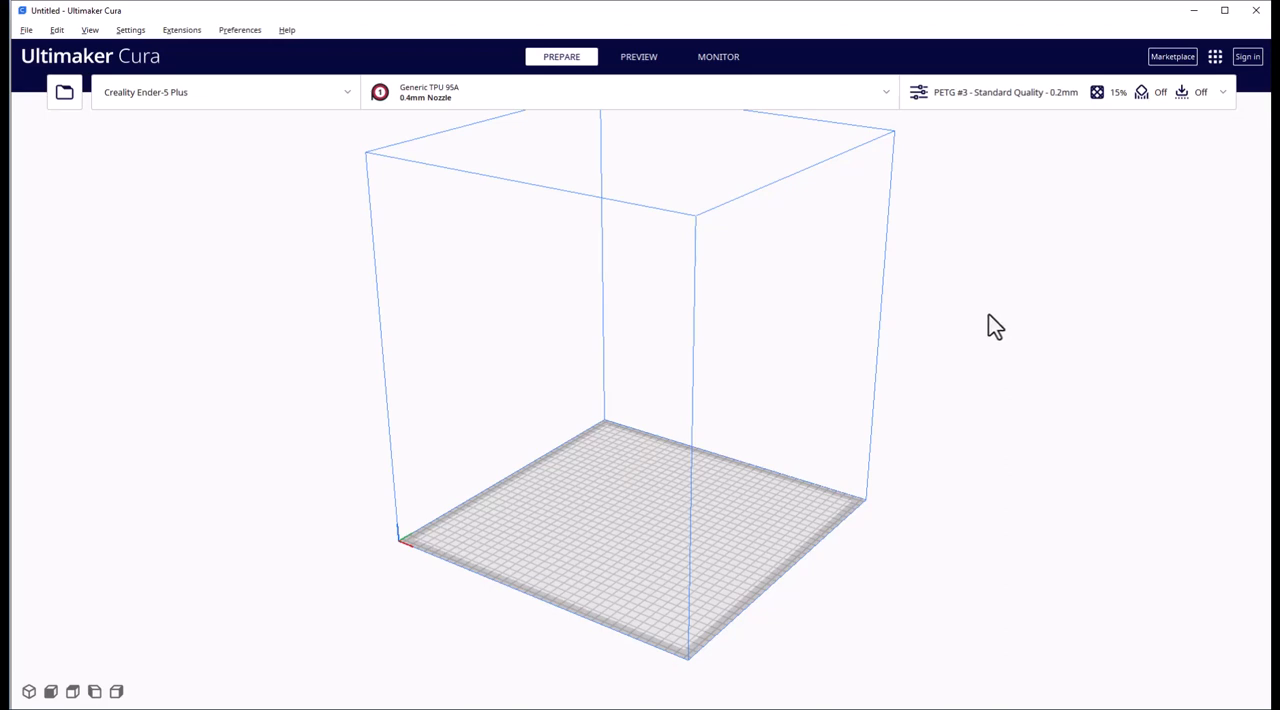
mouse_move(64, 92)
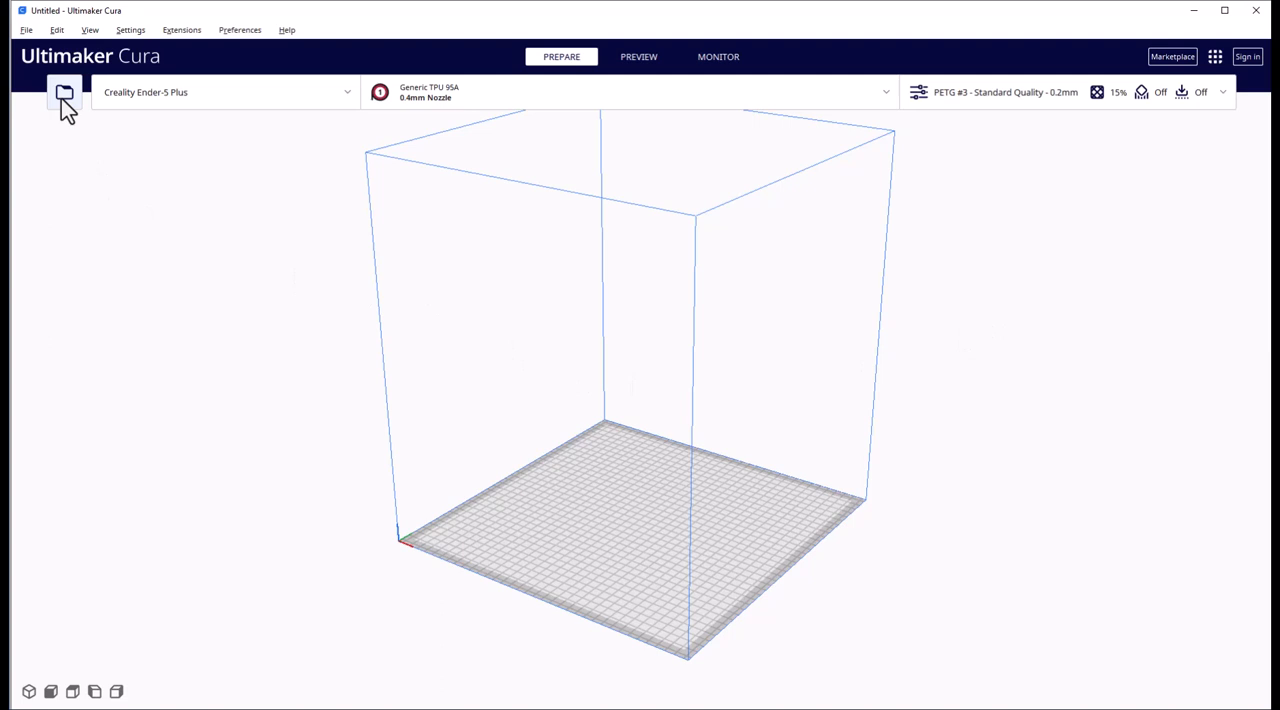
Import the Bevel.stl file into Cura so it appears on the build plate.
left_click(64, 92)
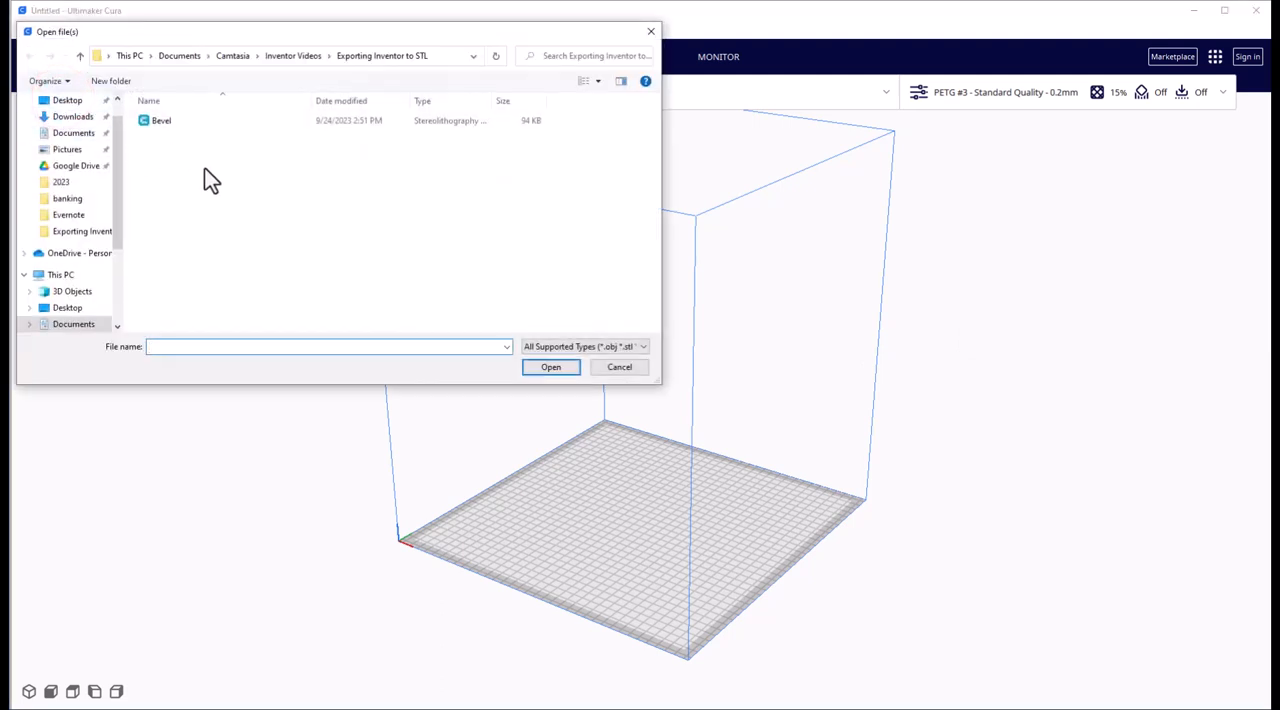
left_click(160, 120)
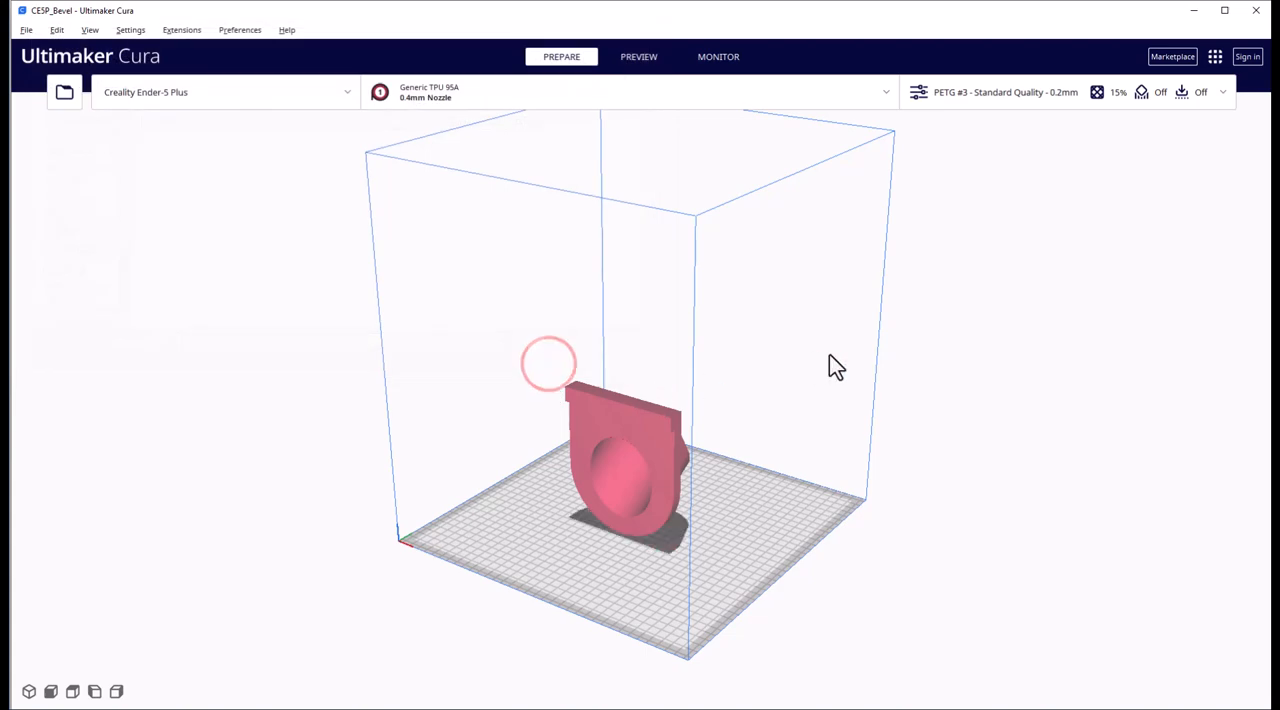
Rotate the selected Bevel model so its flat base lies on the build plate.
left_click(624, 450)
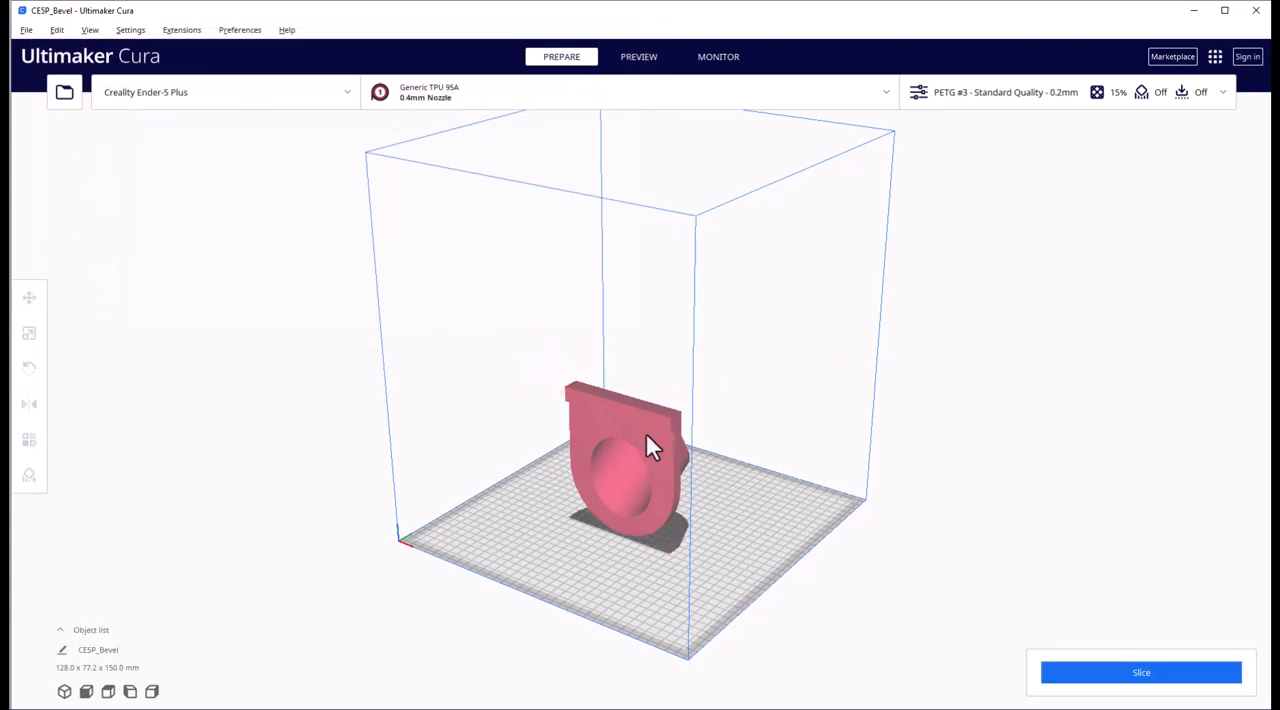
left_click(28, 364)
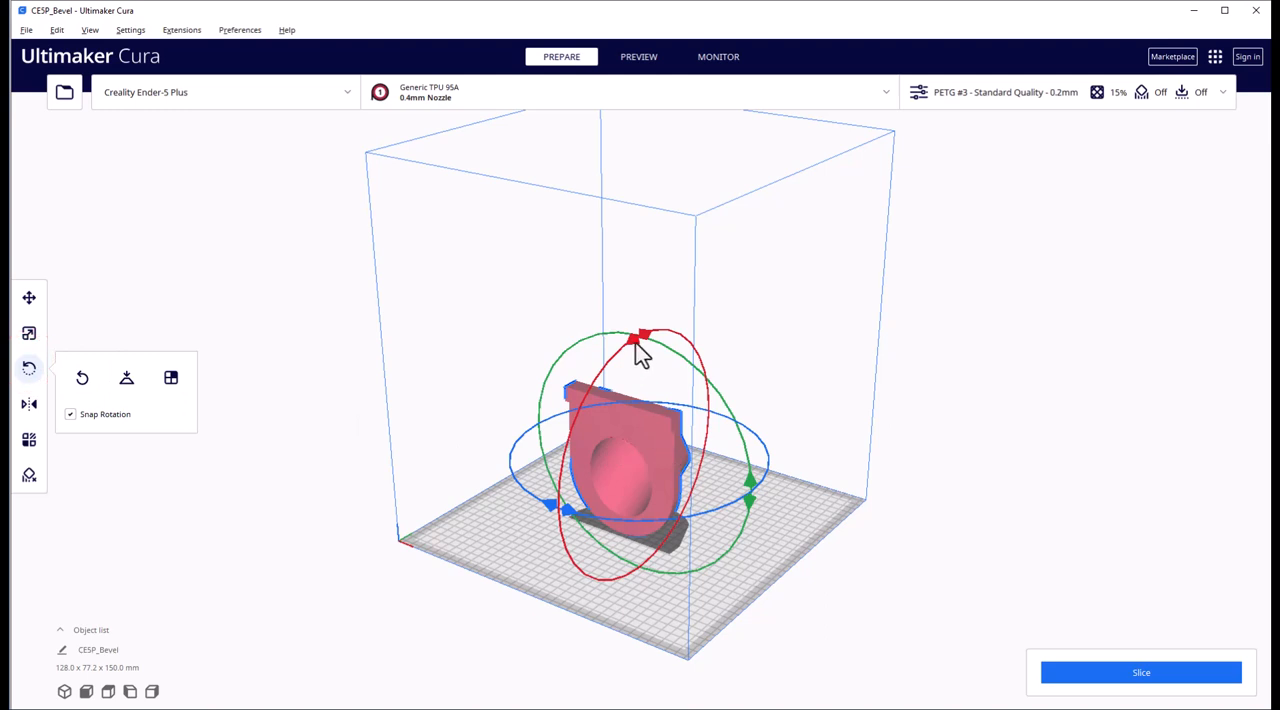
left_click_drag(644, 332, 630, 376)
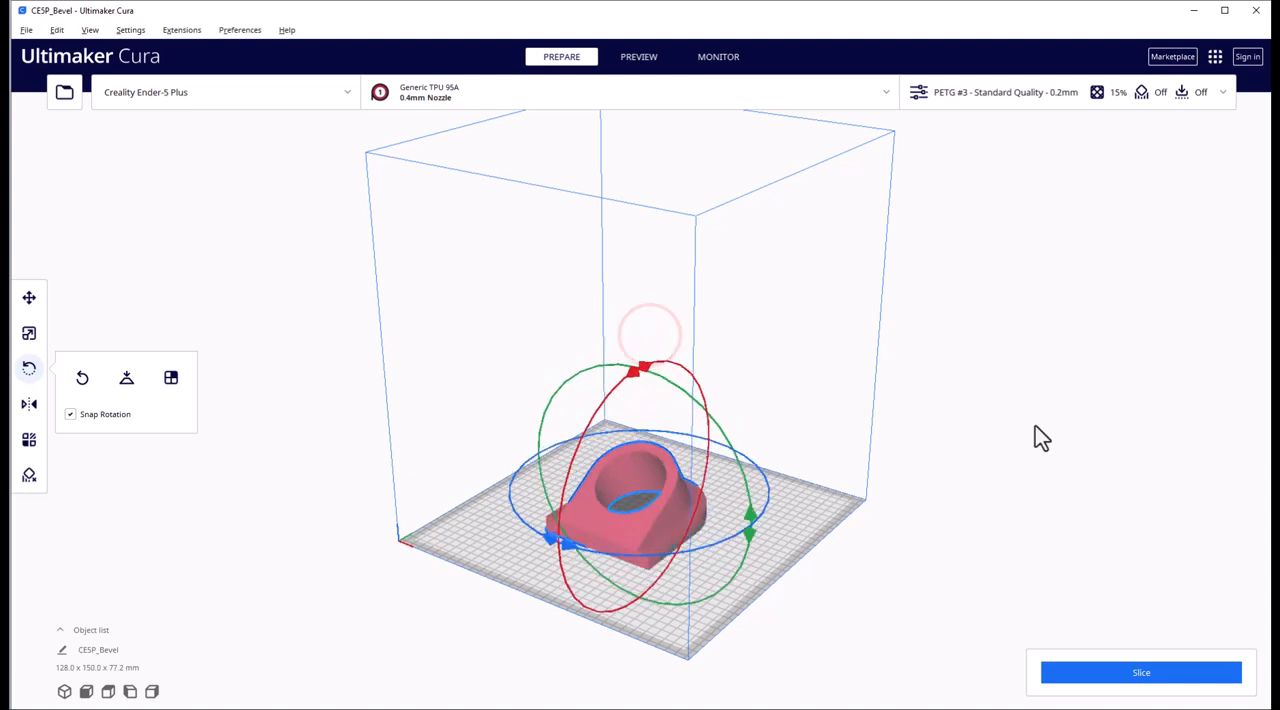
mouse_move(356, 318)
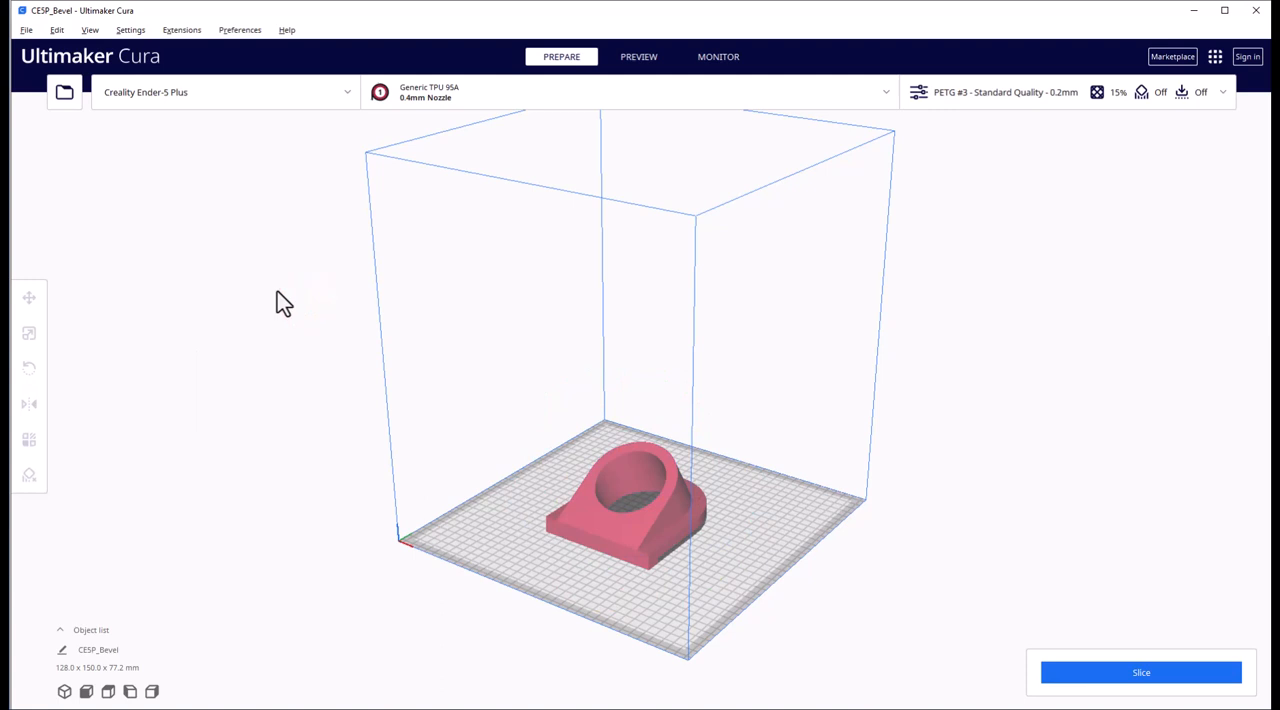
mouse_move(298, 296)
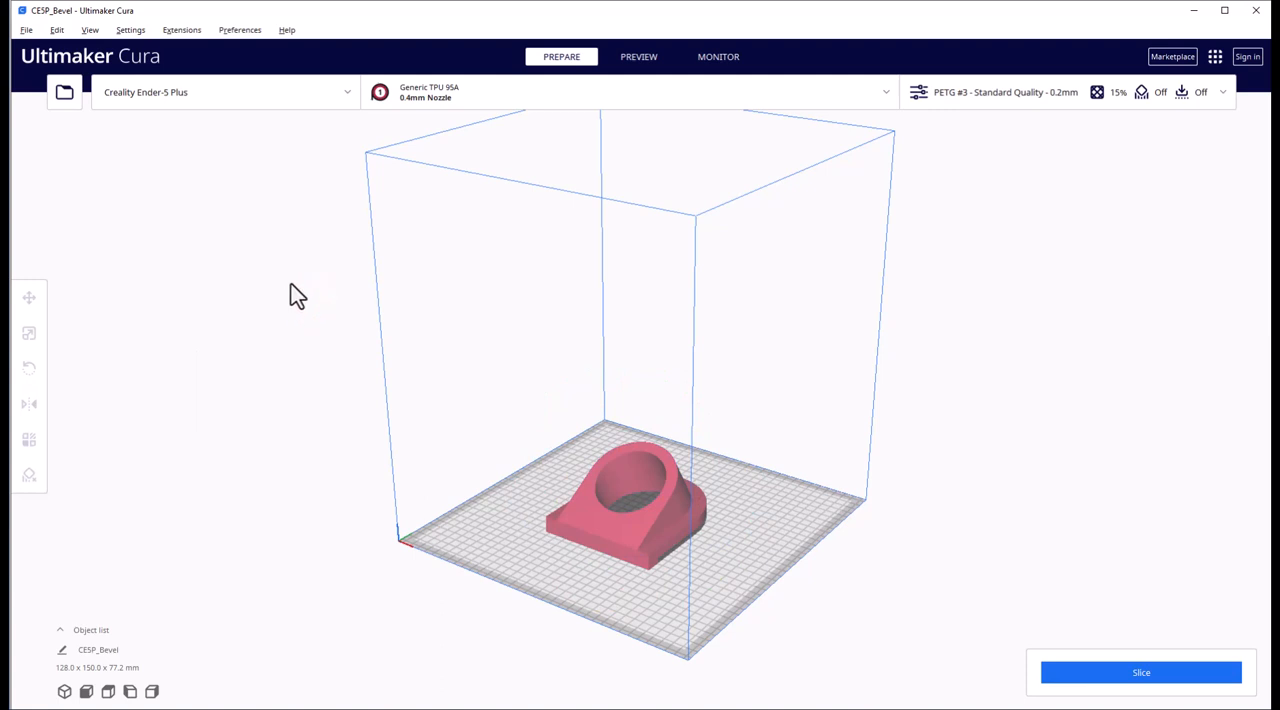